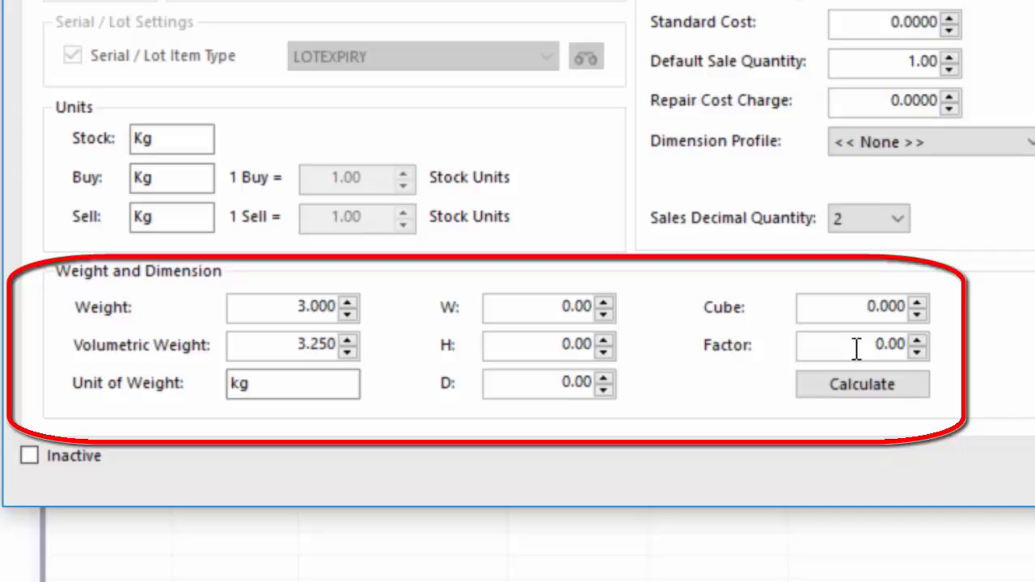
mouse_move(529, 289)
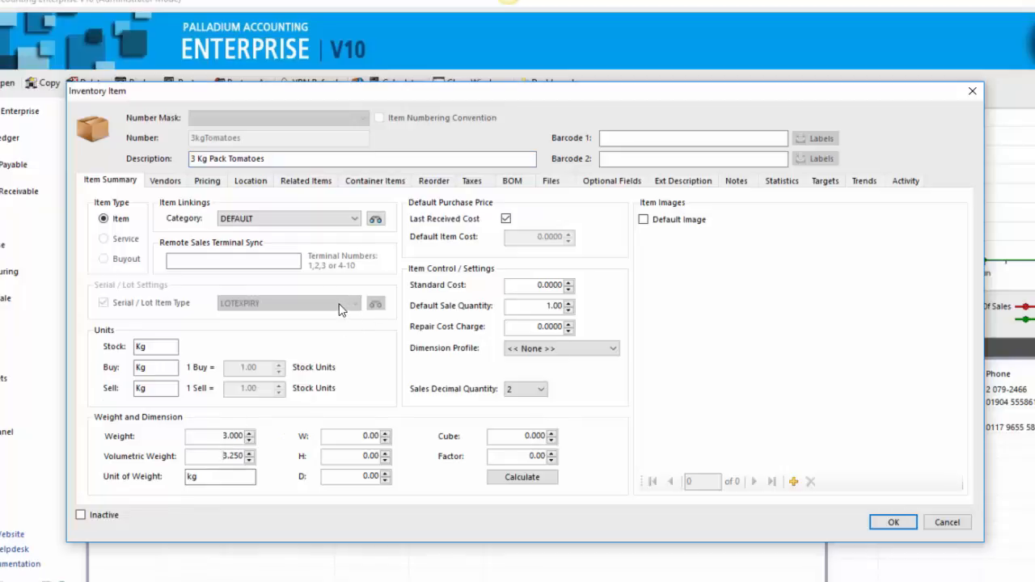
mouse_move(268, 292)
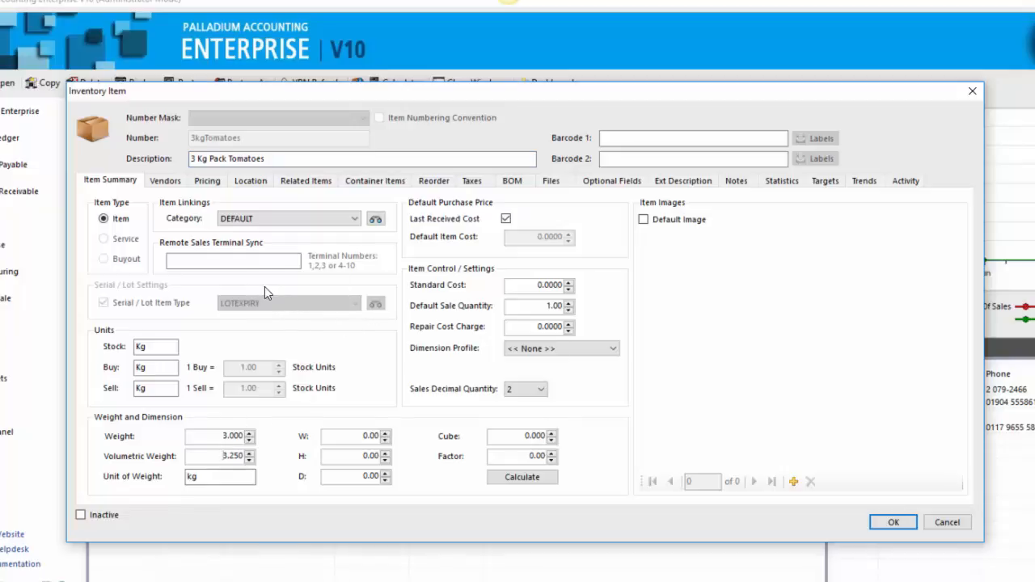
- Close the 3 Kg Pack Tomatoes item record showing 3 kg weight and 3.25 kg volumetric weight
left_click(278, 158)
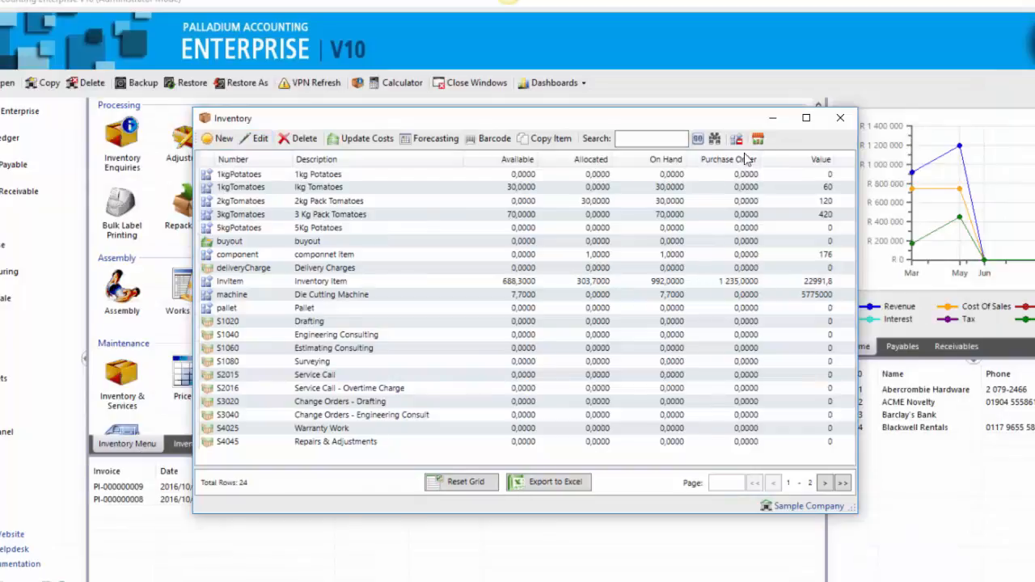
mouse_move(217, 257)
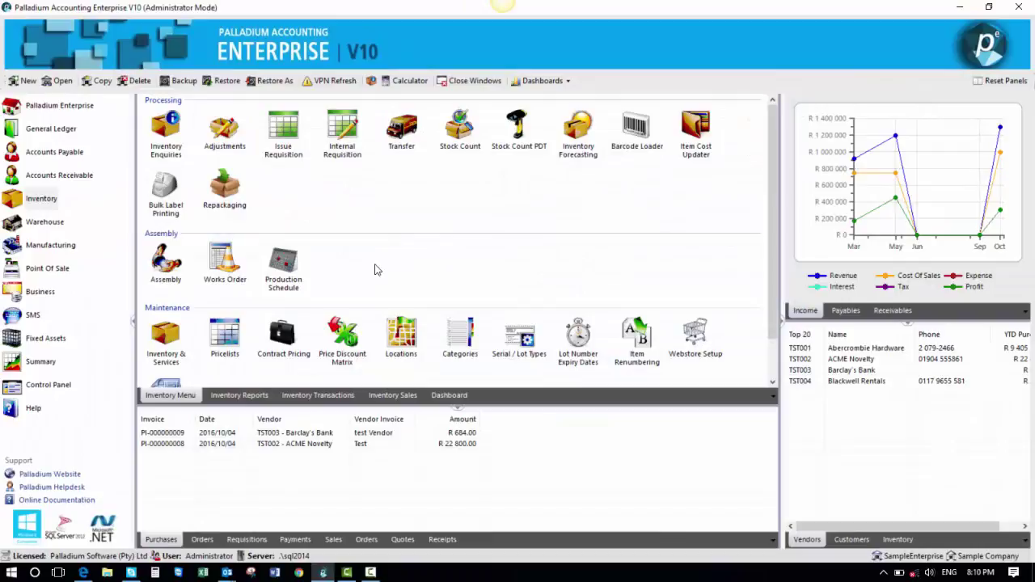
- Switch to the Accounts Payable module menu
left_click(54, 152)
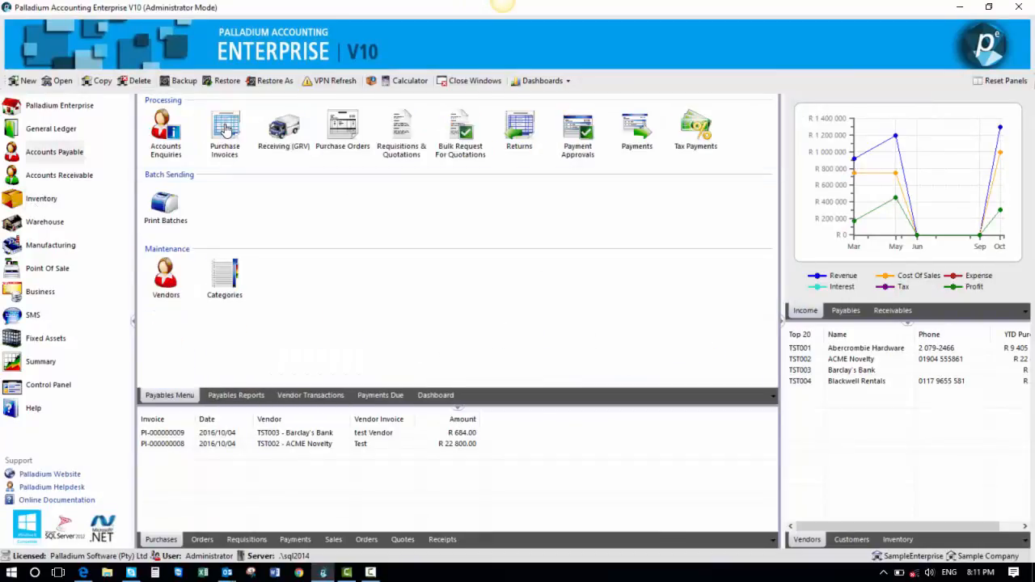
- Load purchase invoice PI-000000009 and check its items weight totals of 300.000 and 325.000
left_click(224, 128)
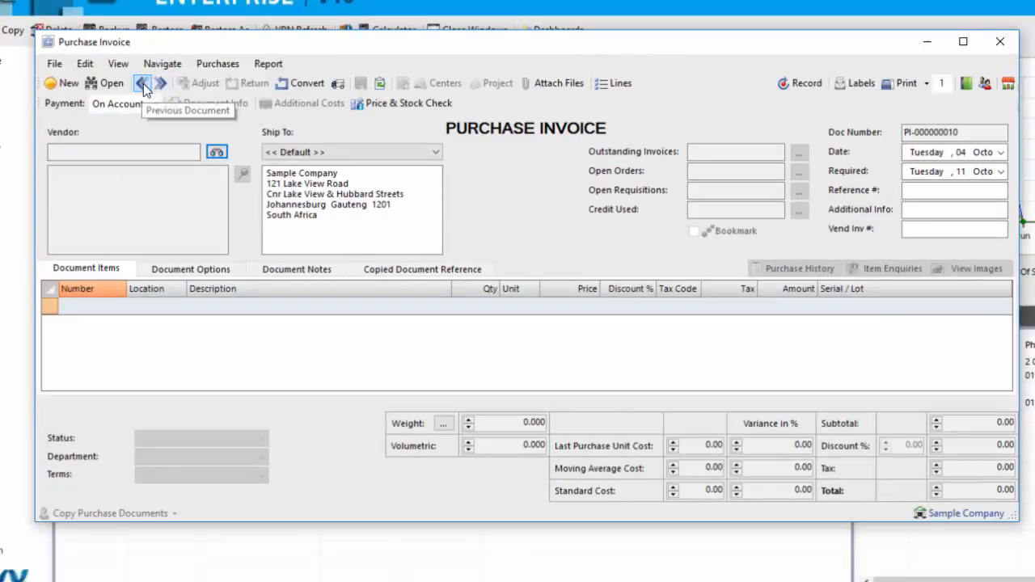
left_click(142, 83)
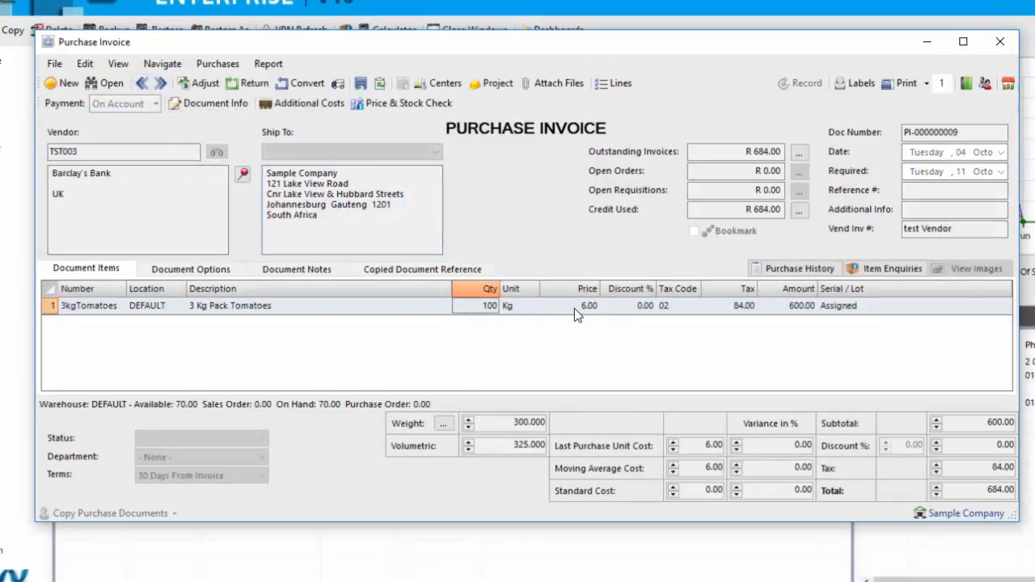
left_click(580, 305)
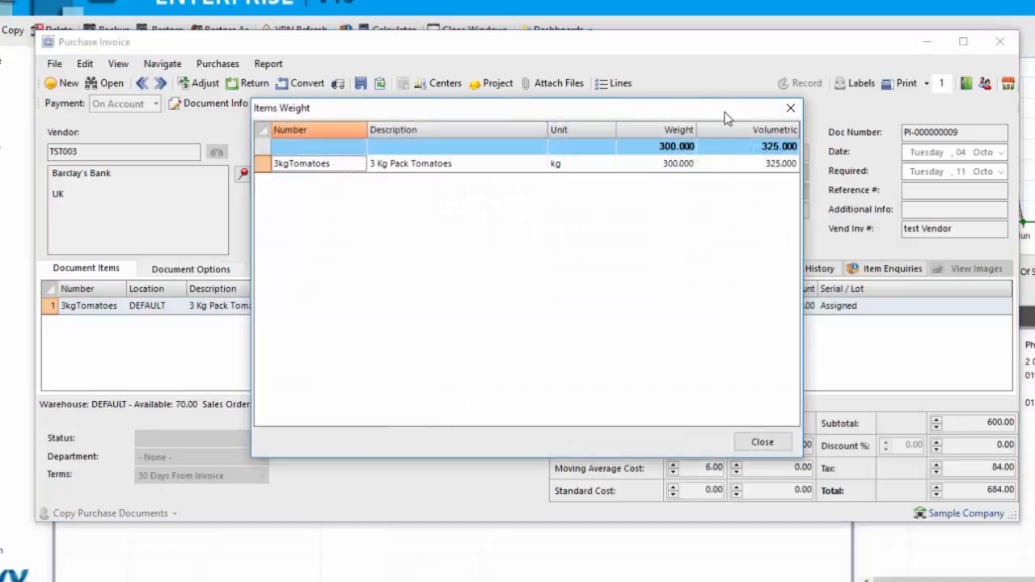
mouse_move(465, 176)
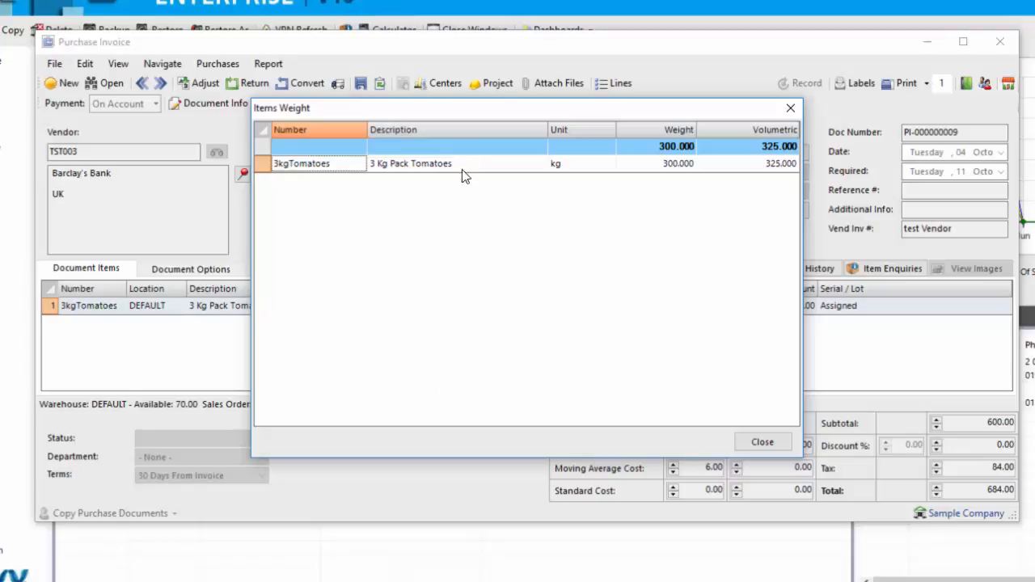
left_click(763, 441)
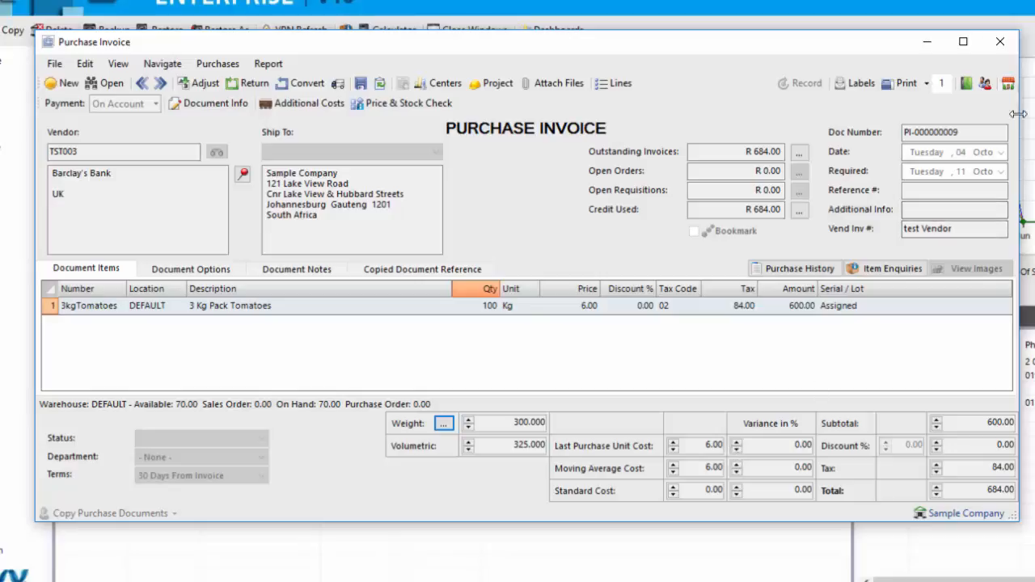
- Close the purchase invoice and start a new sales order in Accounts Receivable
left_click(997, 43)
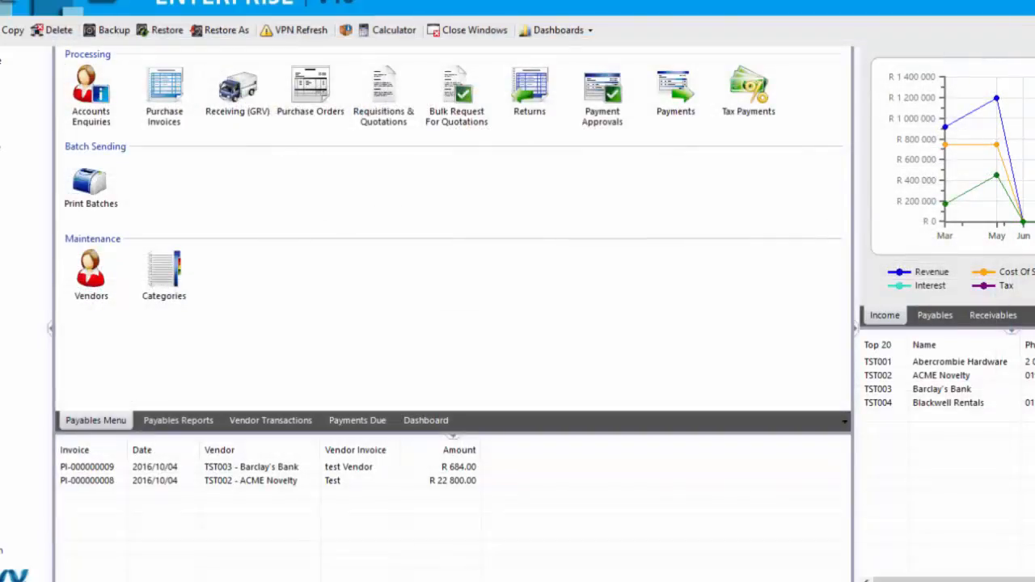
left_click(991, 315)
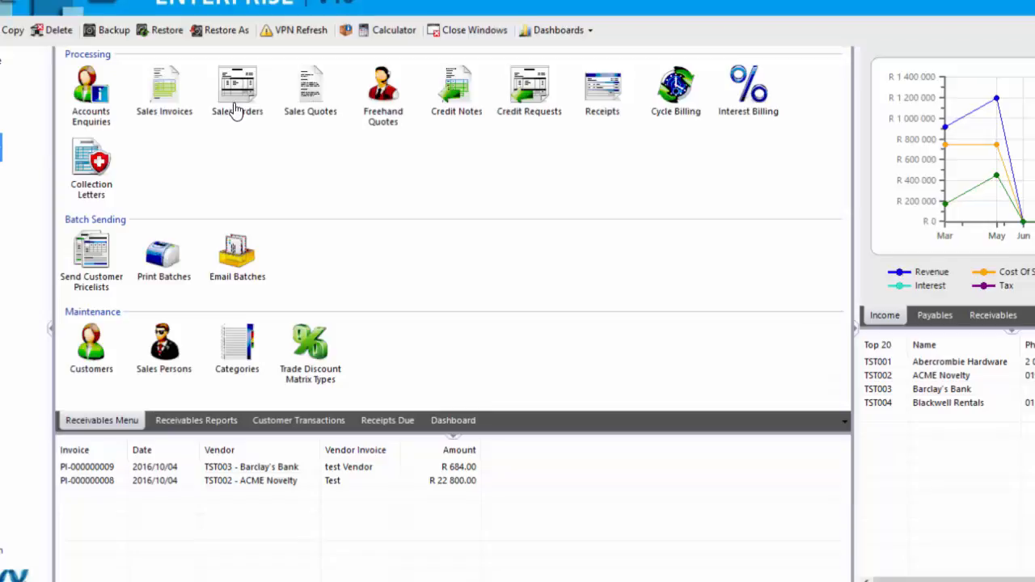
left_click(237, 89)
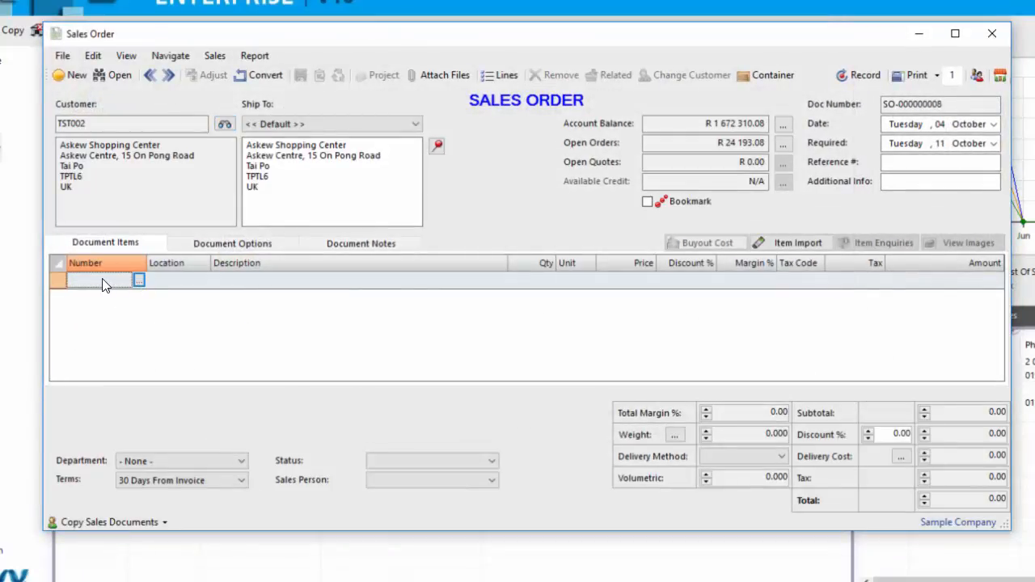
- Add 3kgTomatoes with WEIGHT delivery, then discard the trial sales order
type("tom")
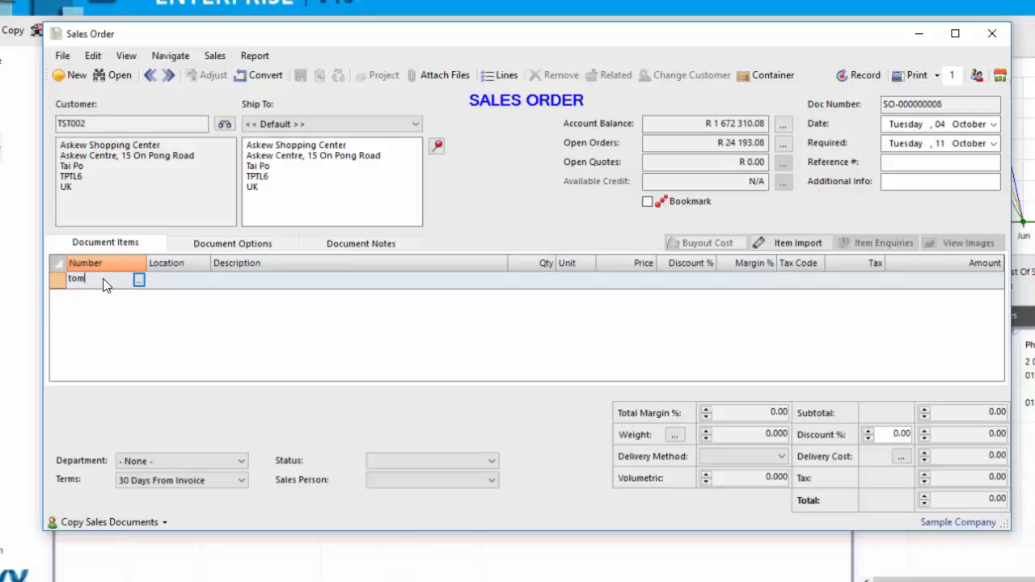
left_click(138, 278)
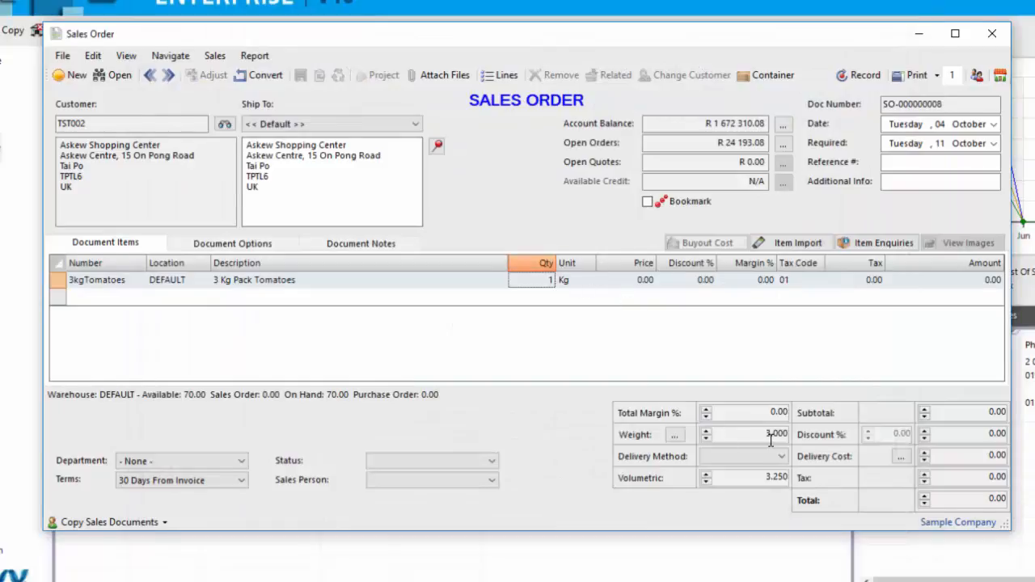
left_click(776, 456)
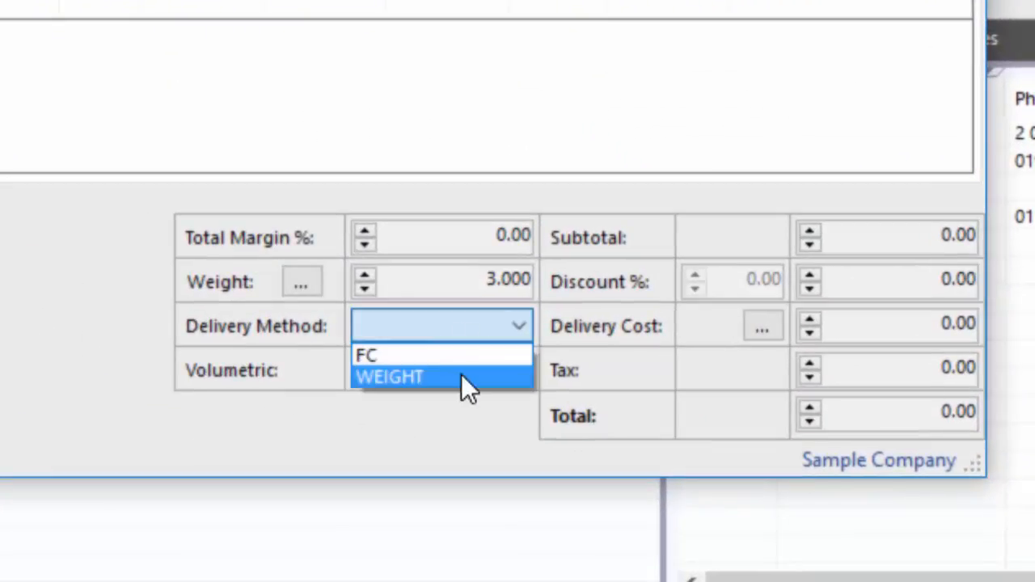
left_click(390, 377)
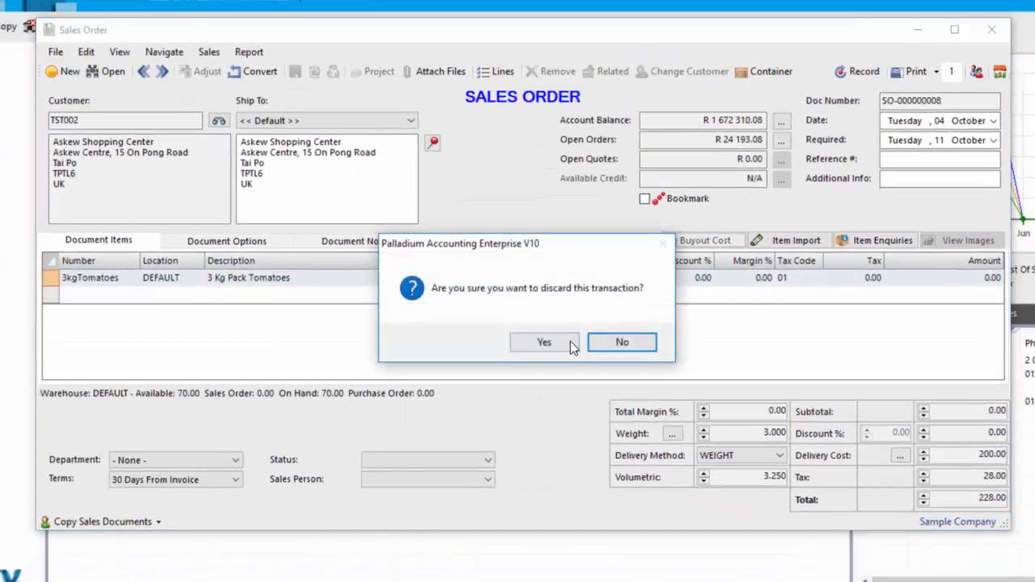
left_click(544, 341)
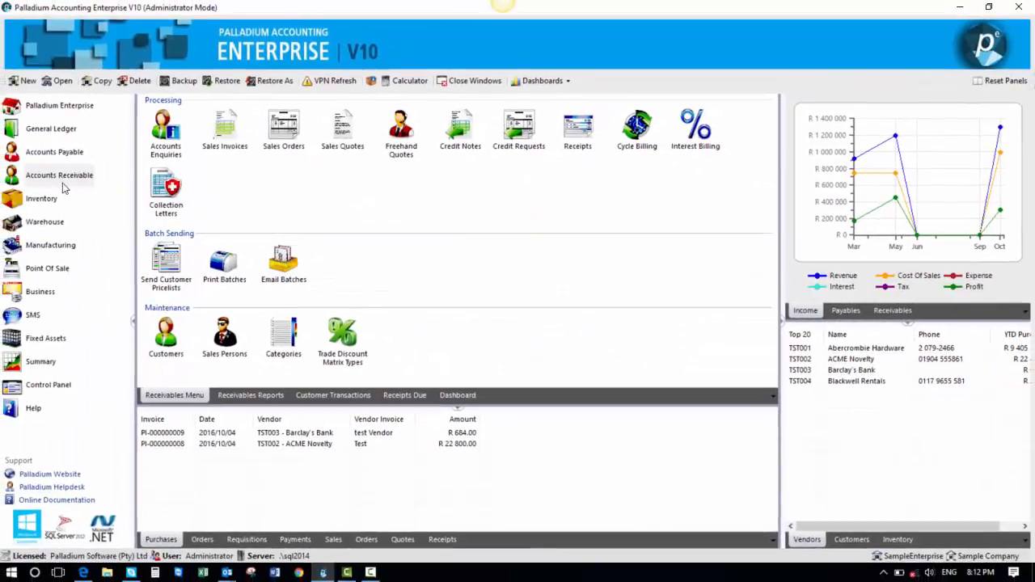
- Switch to the Inventory module and open a new blank repacking document
left_click(41, 198)
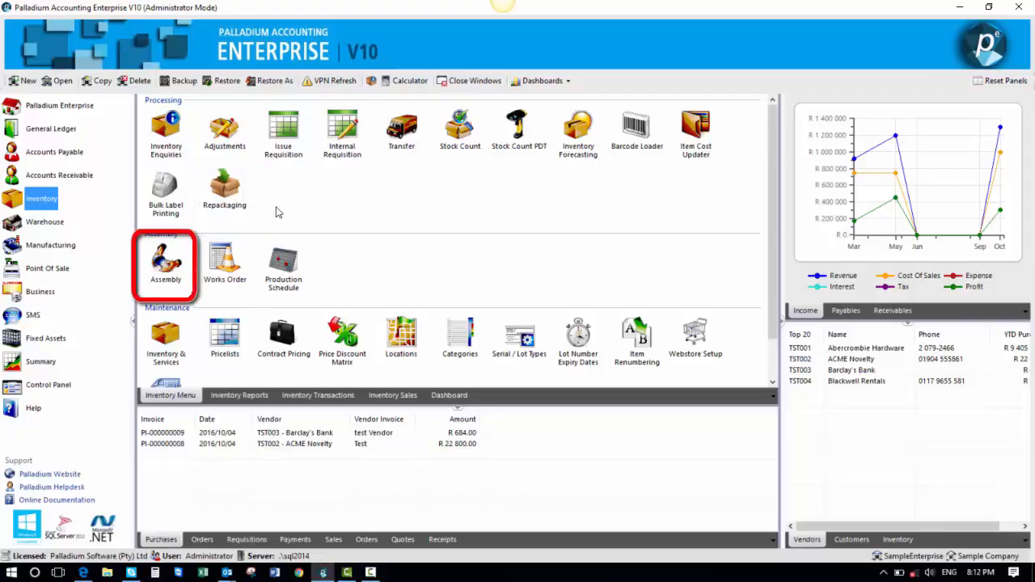
left_click(165, 260)
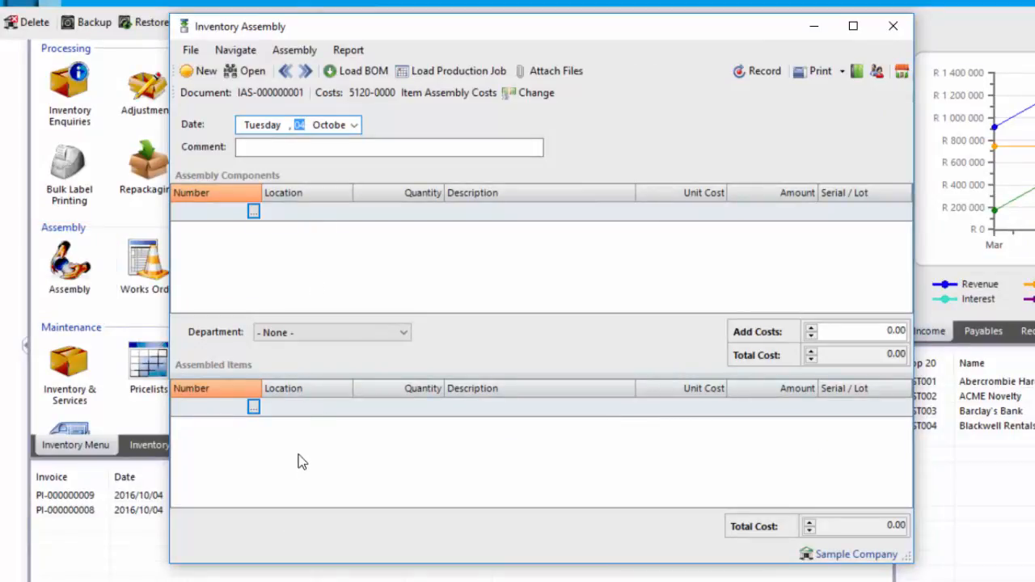
mouse_move(311, 471)
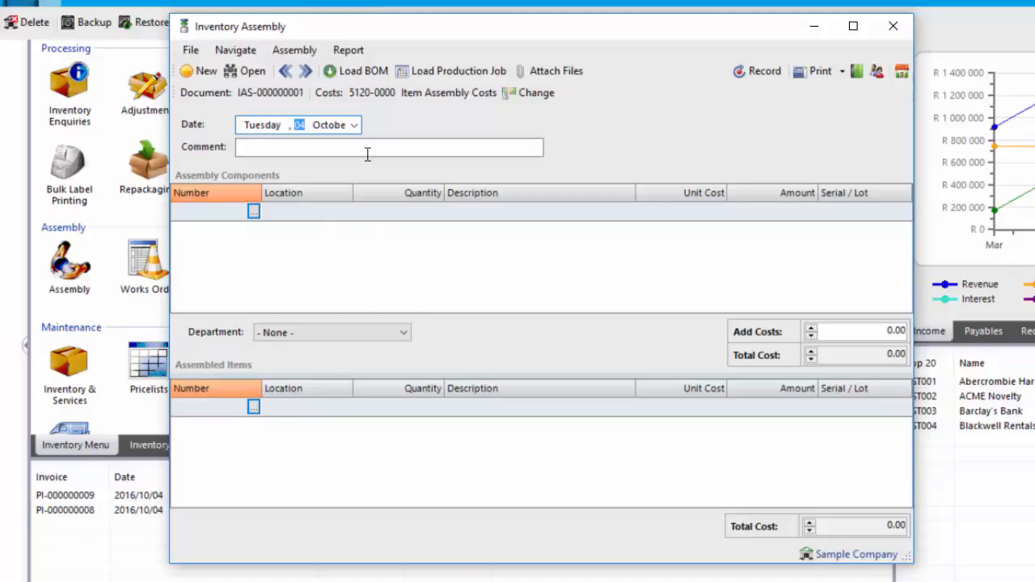
mouse_move(362, 72)
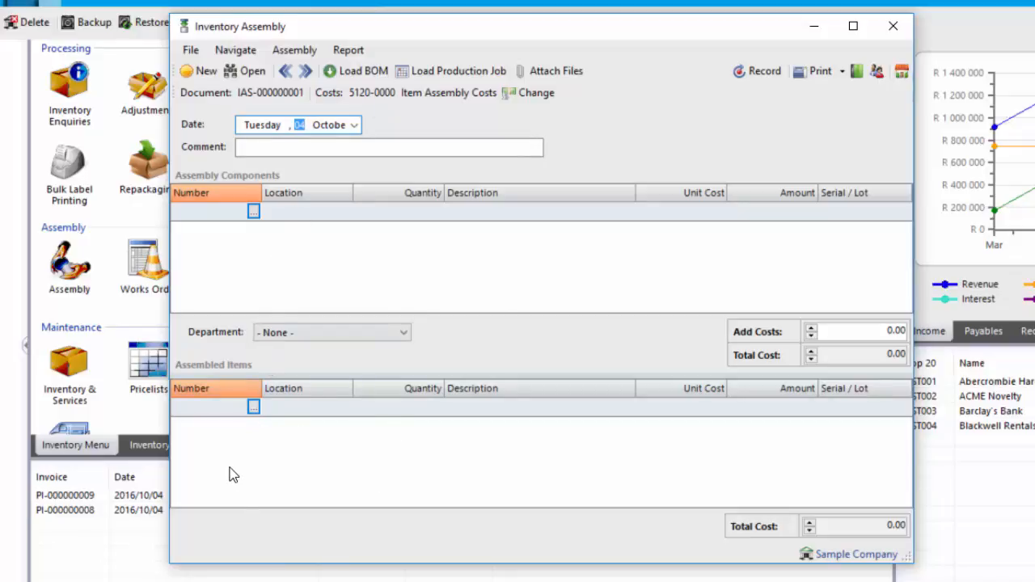
mouse_move(223, 241)
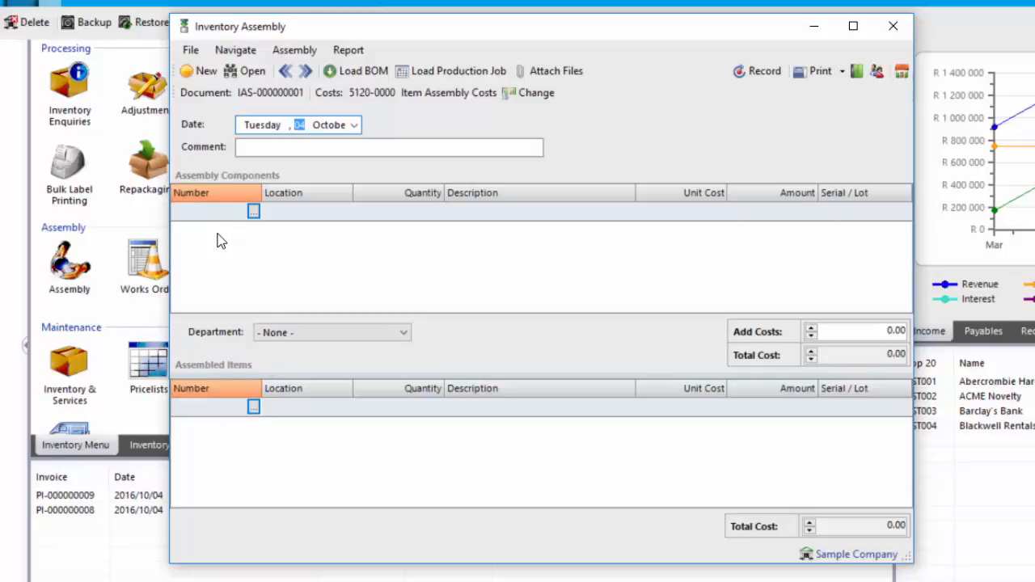
mouse_move(220, 204)
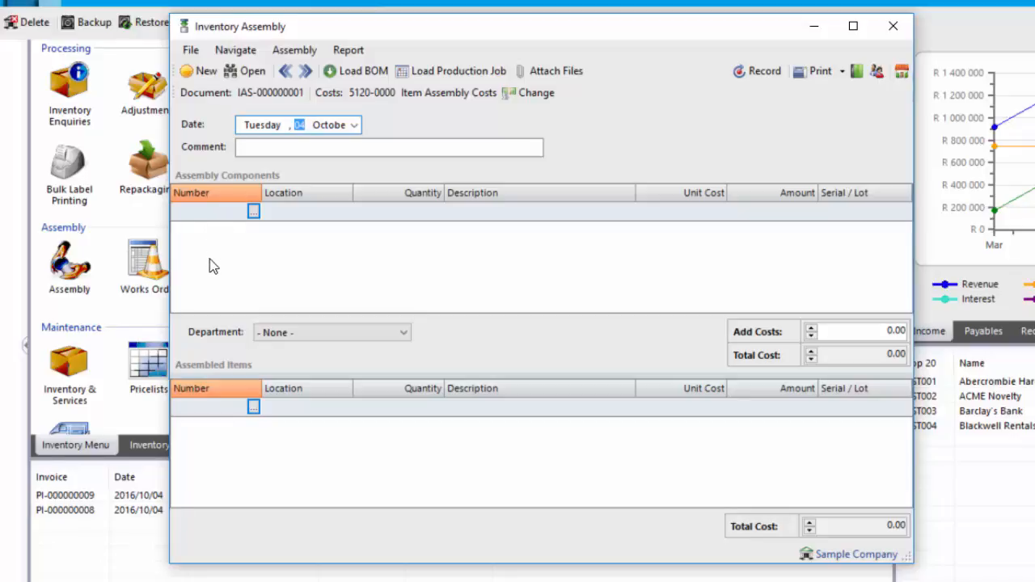
mouse_move(241, 430)
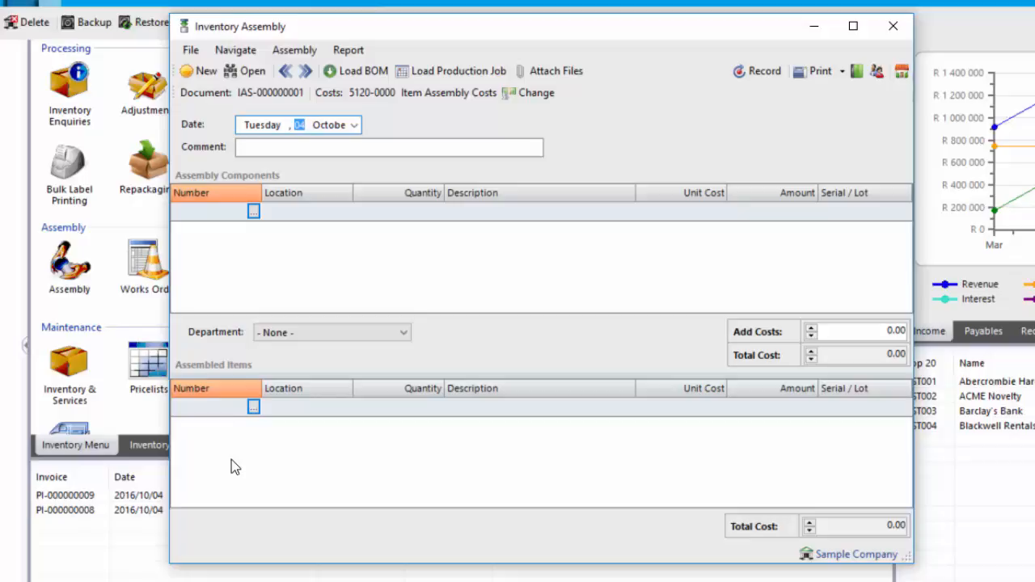
mouse_move(891, 25)
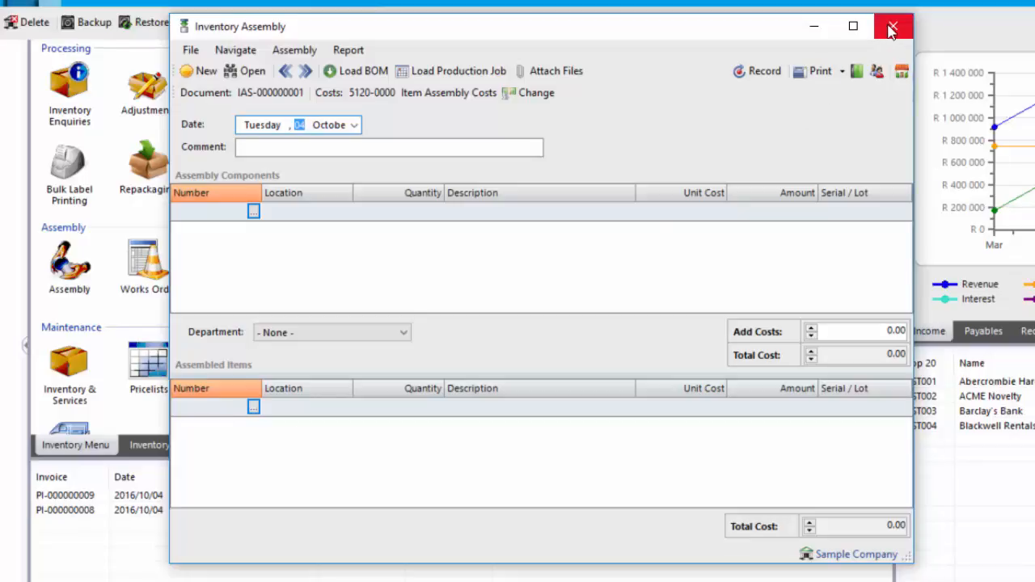
mouse_move(528, 176)
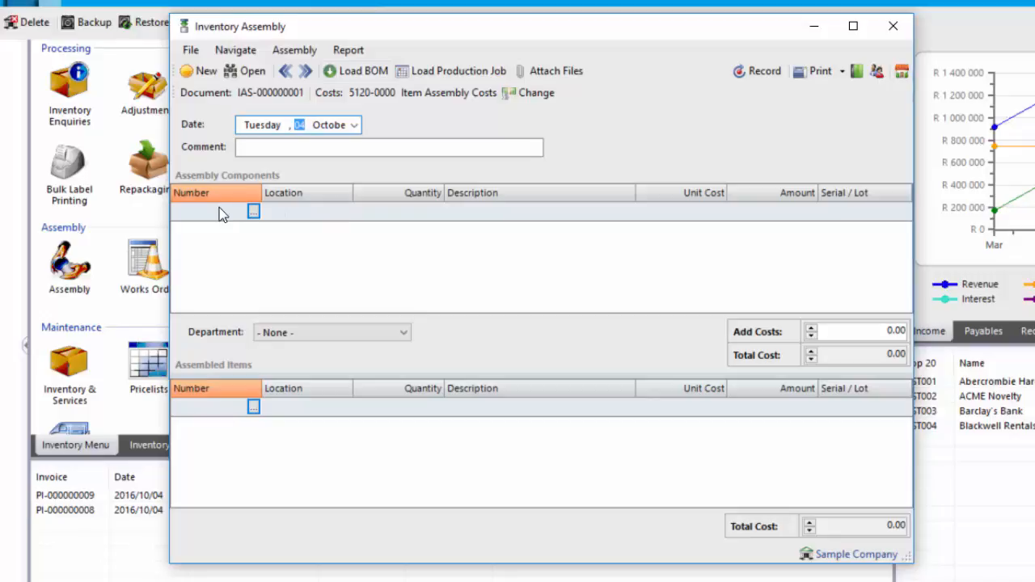
mouse_move(227, 471)
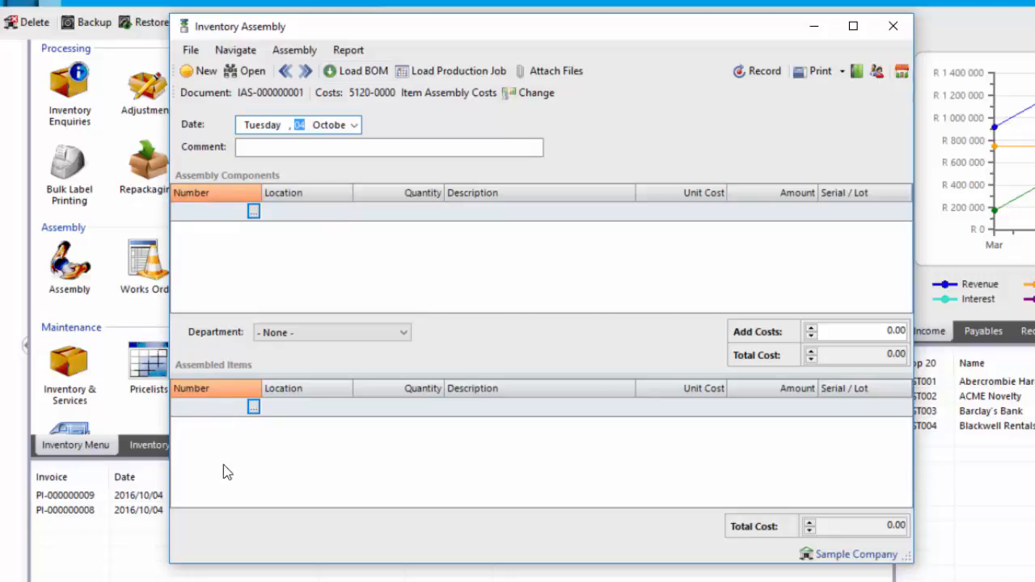
mouse_move(253, 436)
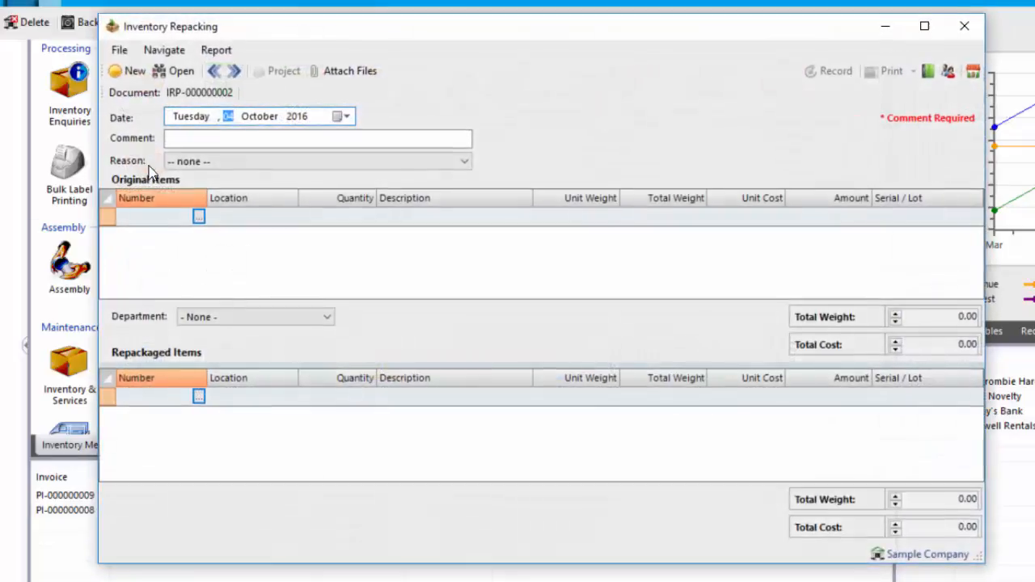
left_click(317, 138)
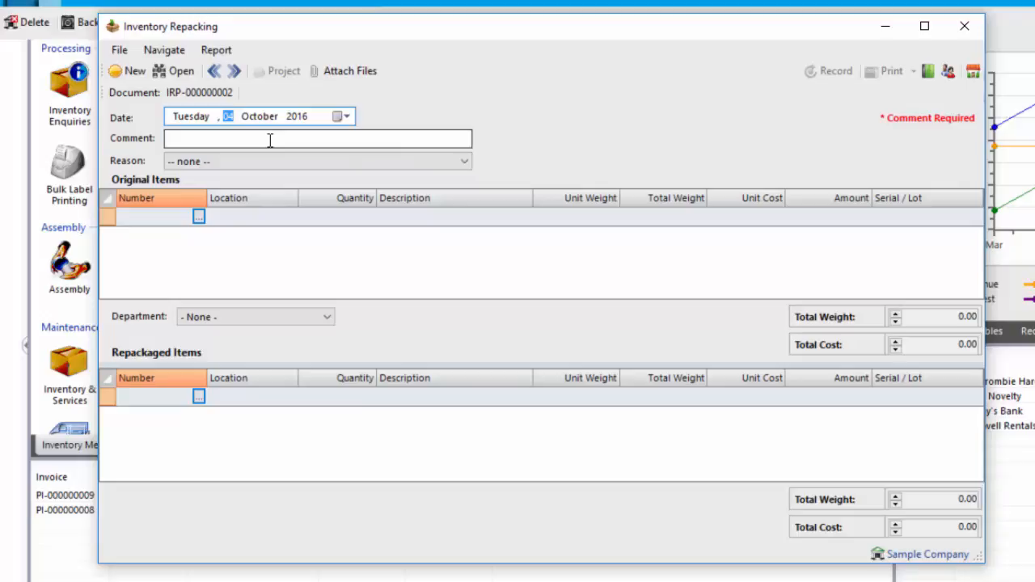
mouse_move(270, 190)
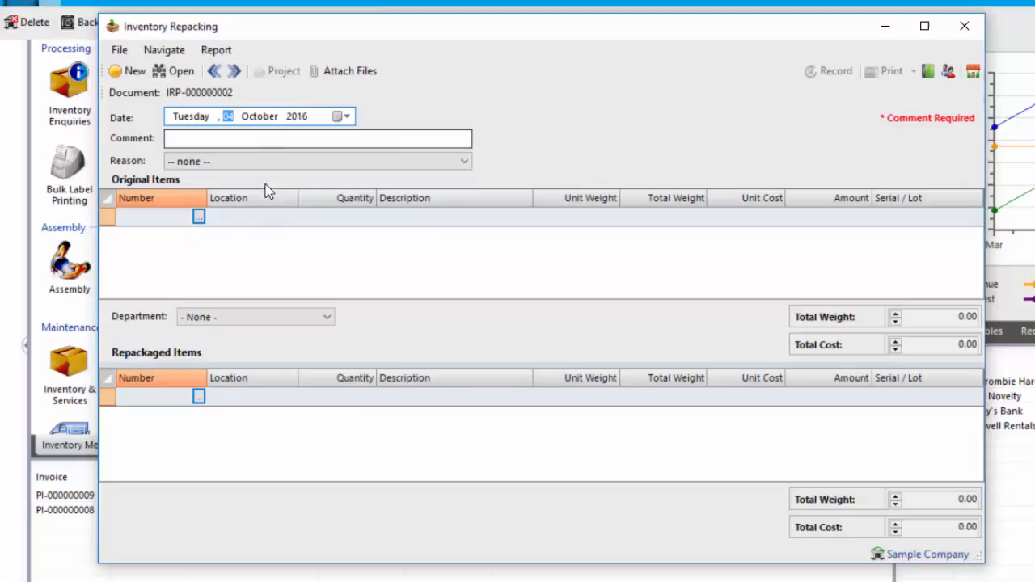
mouse_move(324, 404)
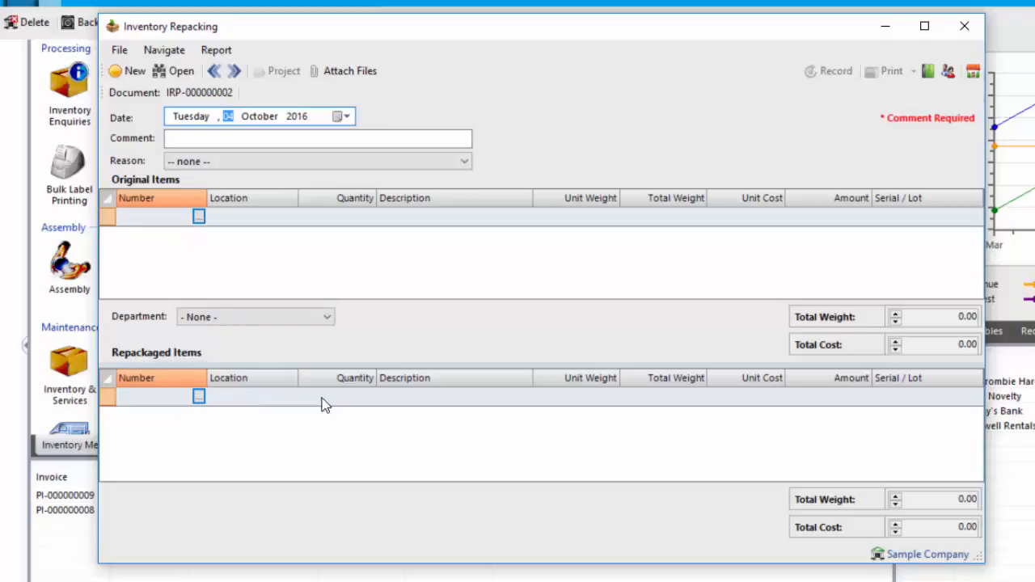
mouse_move(207, 225)
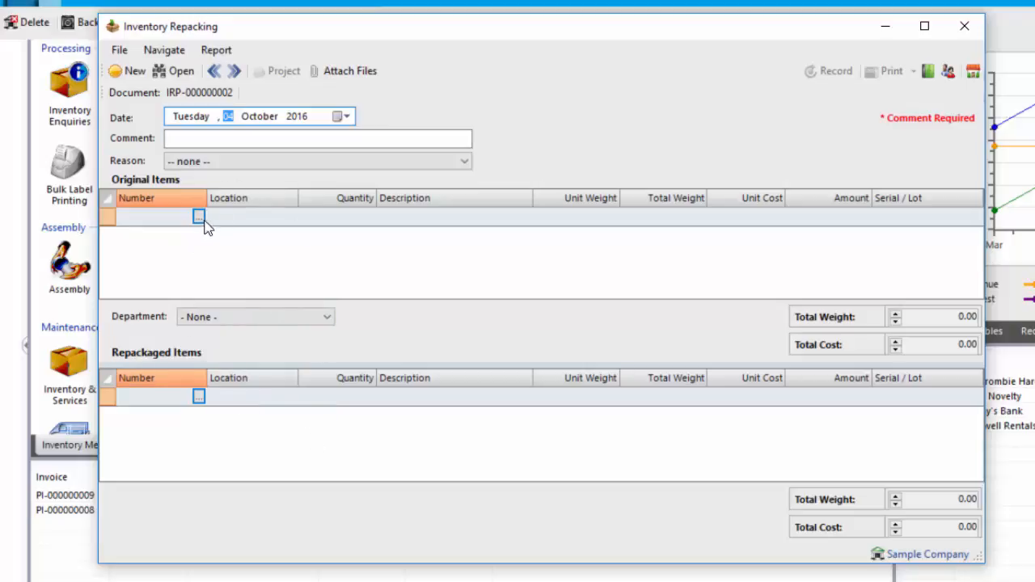
- Add 30 of 3kgTomatoes as the original item with expired lot 123456789 assigned
left_click(198, 217)
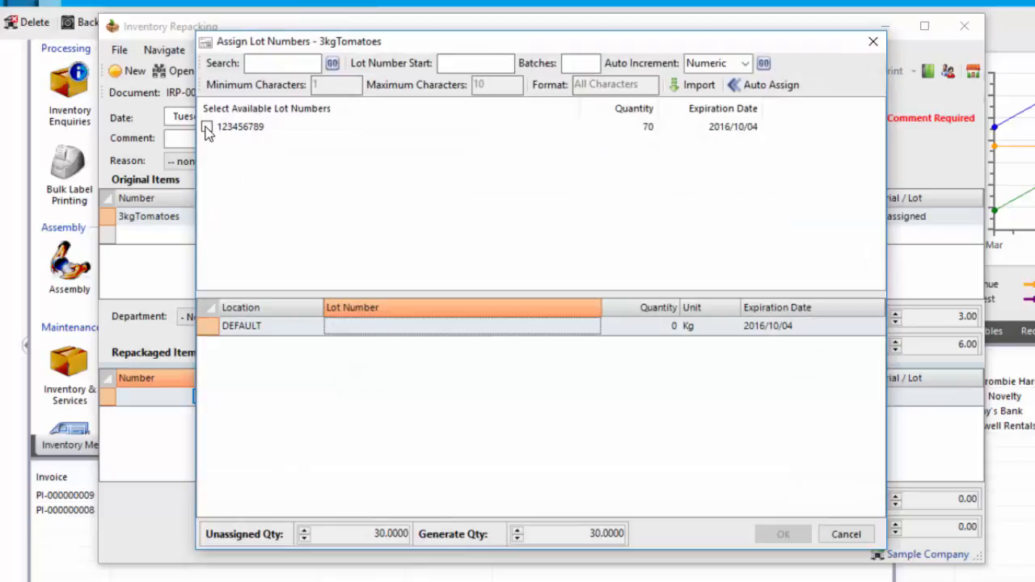
left_click(207, 126)
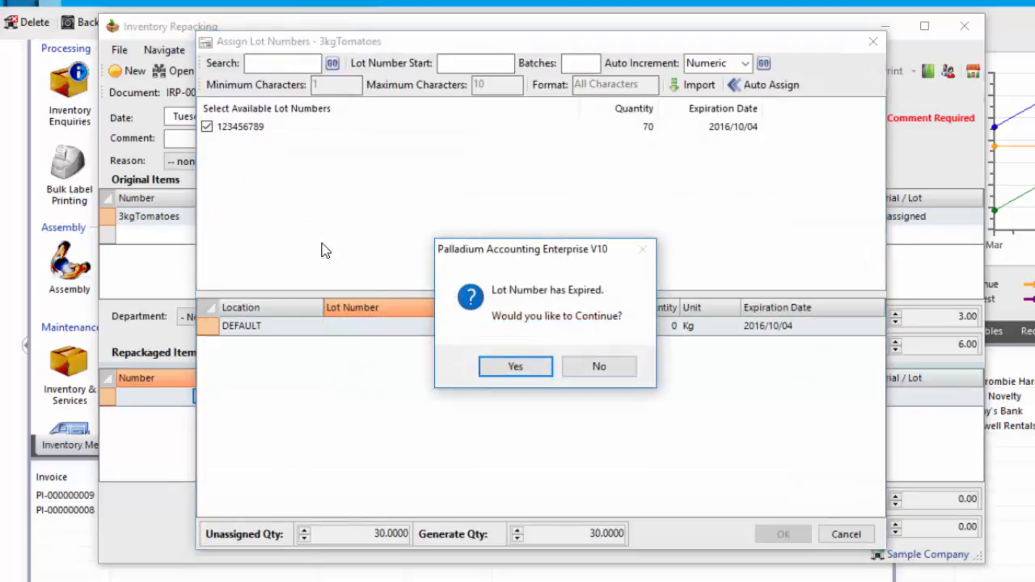
left_click(515, 366)
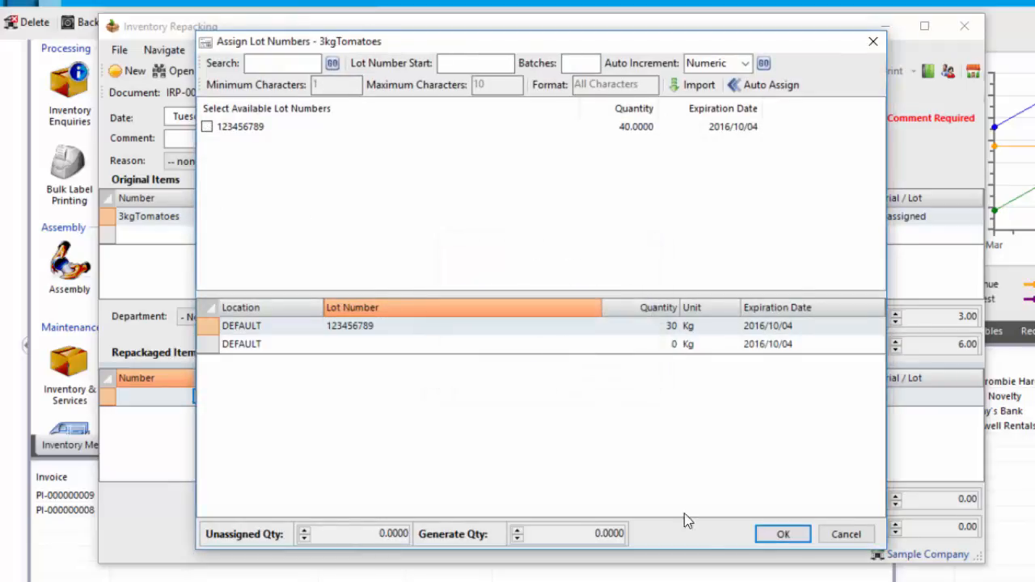
left_click(782, 534)
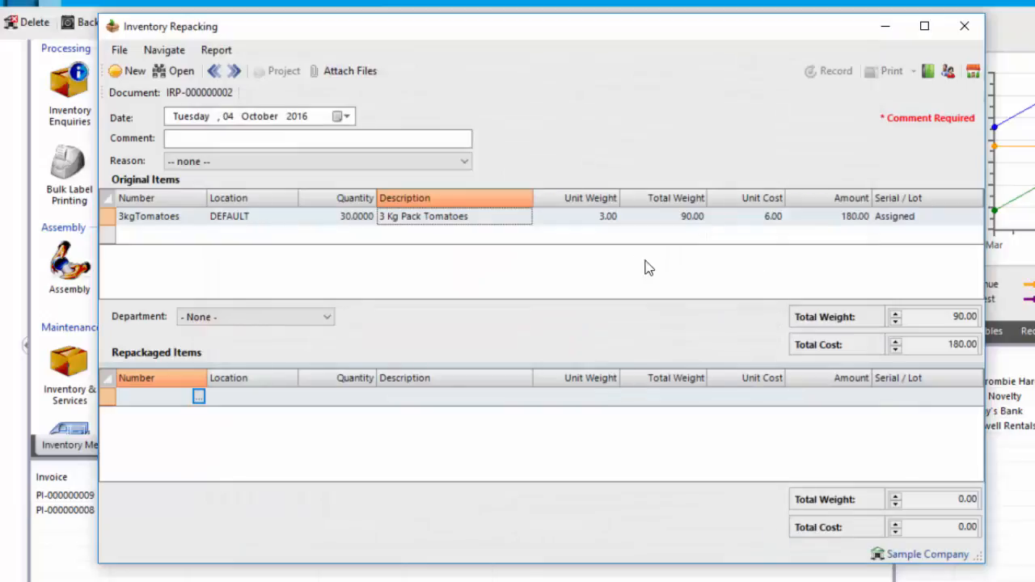
mouse_move(590, 223)
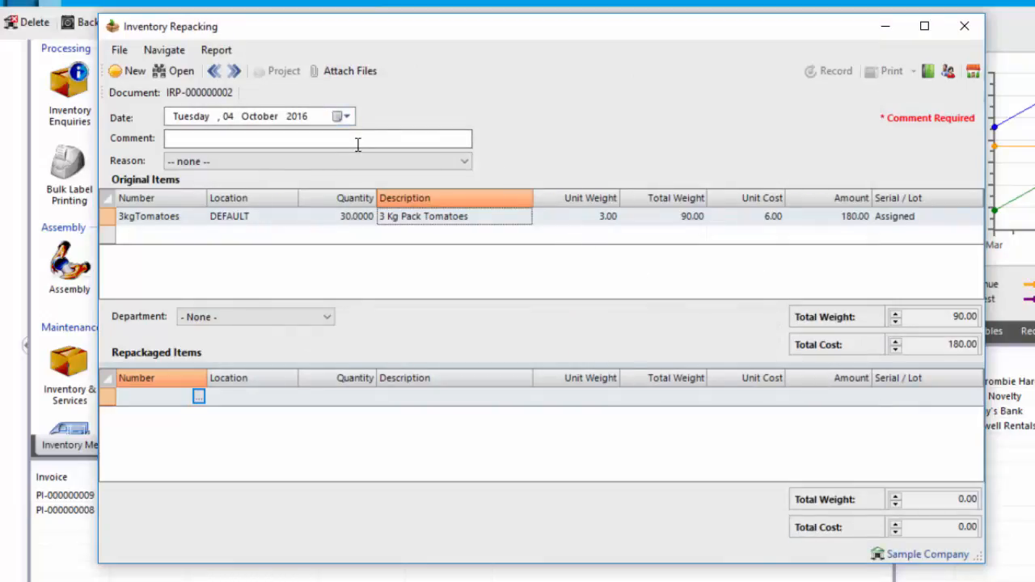
- Enter the comment 'decant or repack tomatoes' on the repacking document
type("decant o")
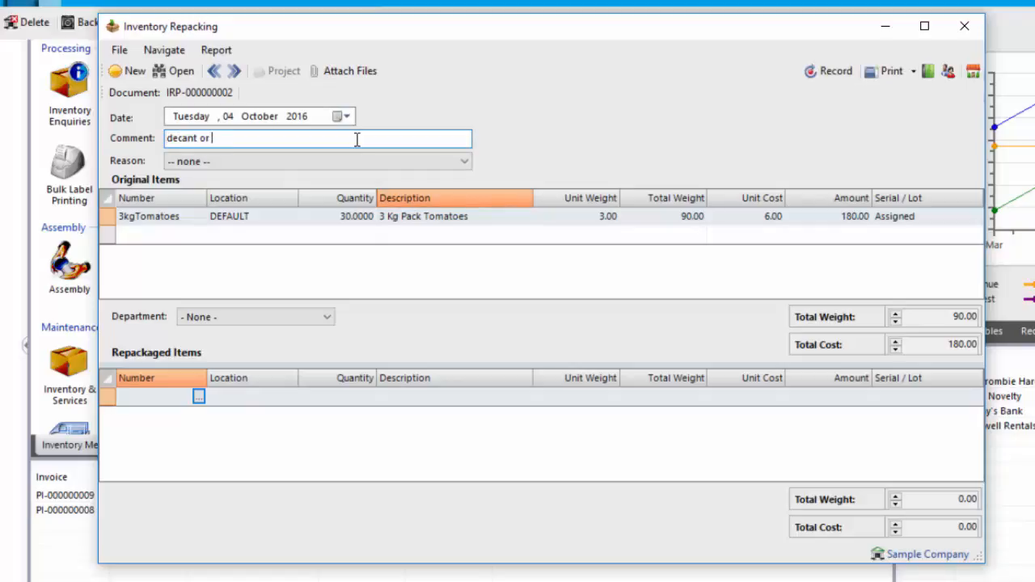
type("repack t")
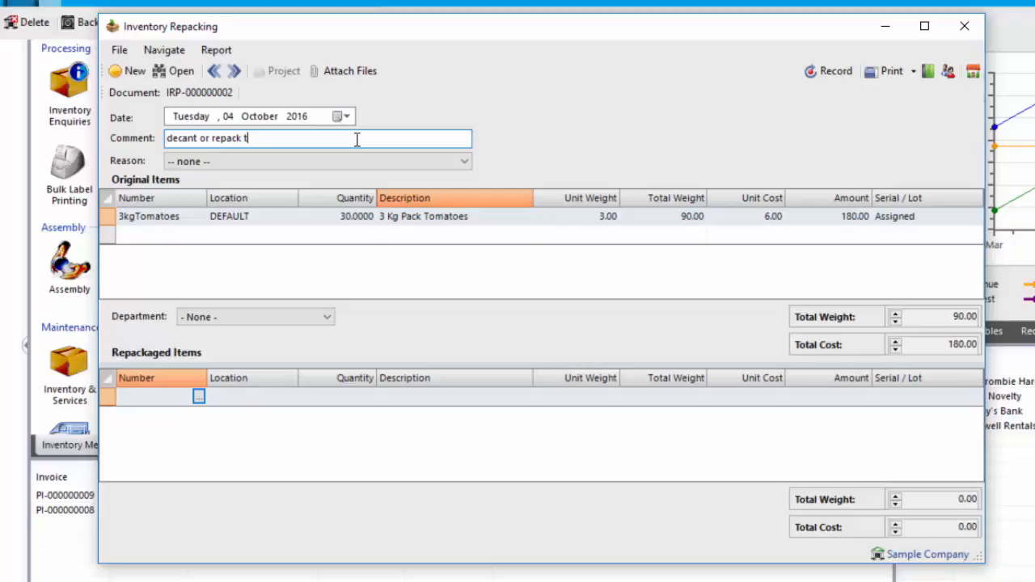
type("omatoes")
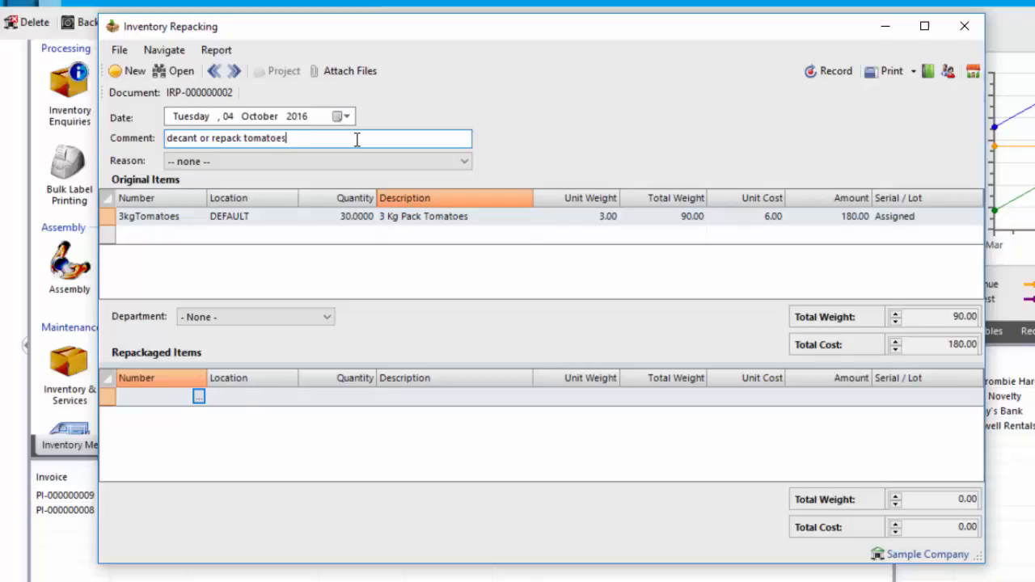
left_click(149, 396)
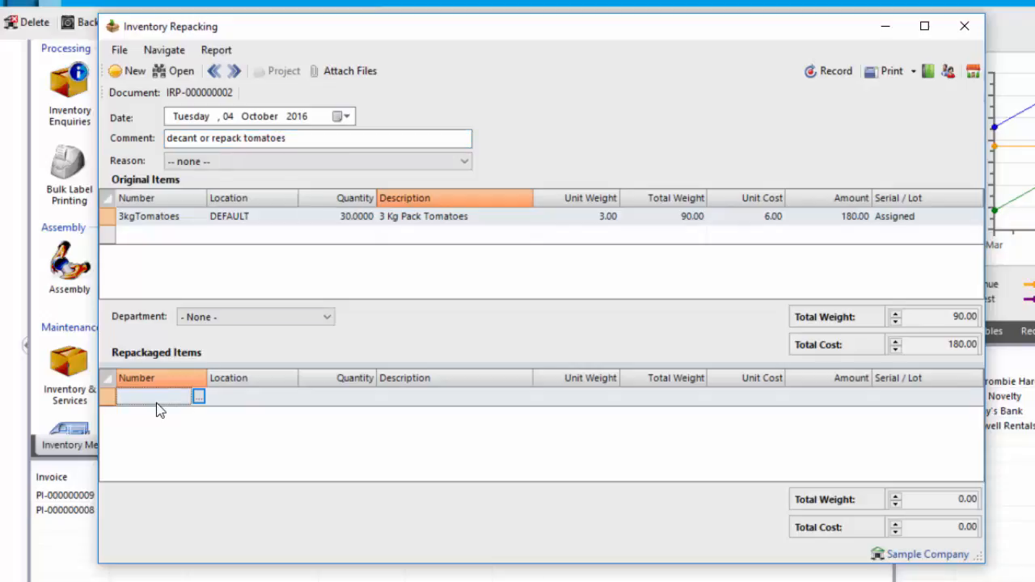
- Add 30 each of 1kgTomatoes and 2kgTomatoes as repackaged items with lots assigned
left_click(198, 396)
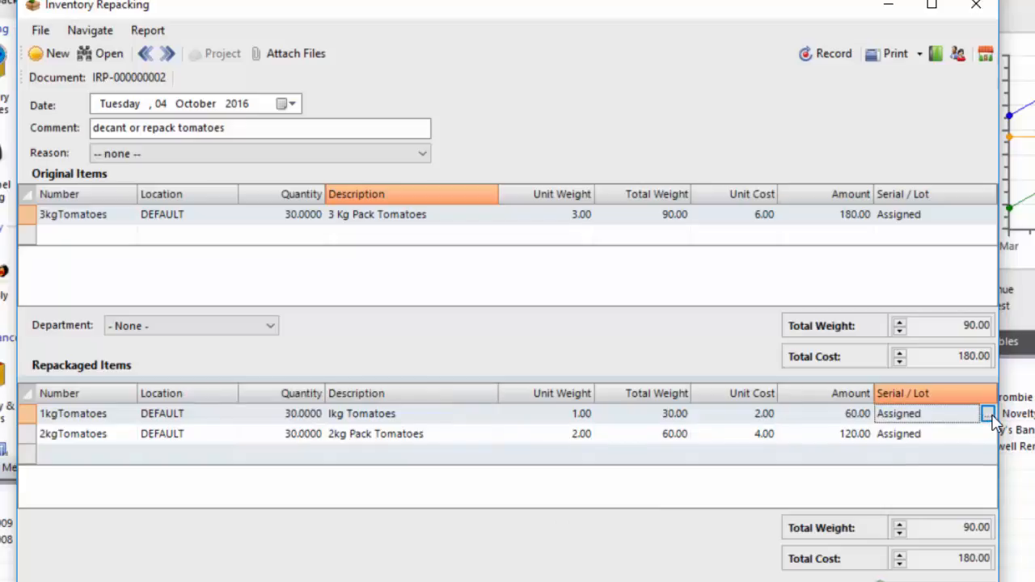
left_click(981, 412)
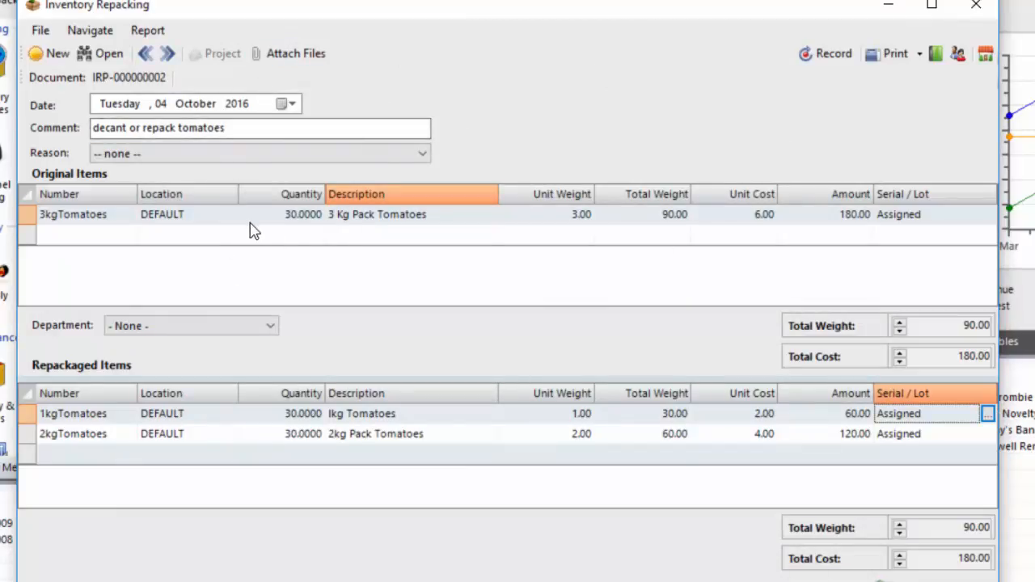
mouse_move(336, 223)
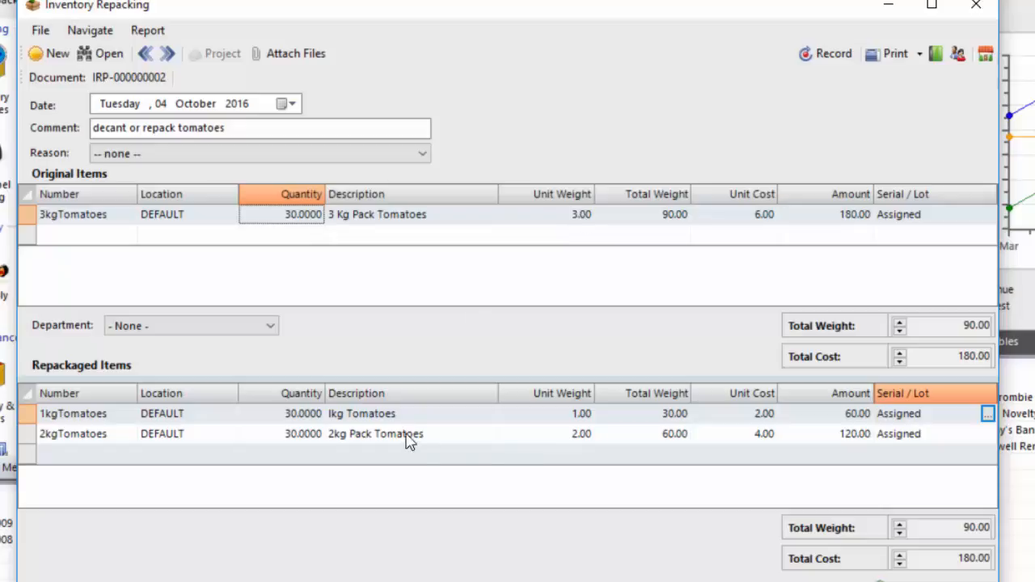
mouse_move(768, 447)
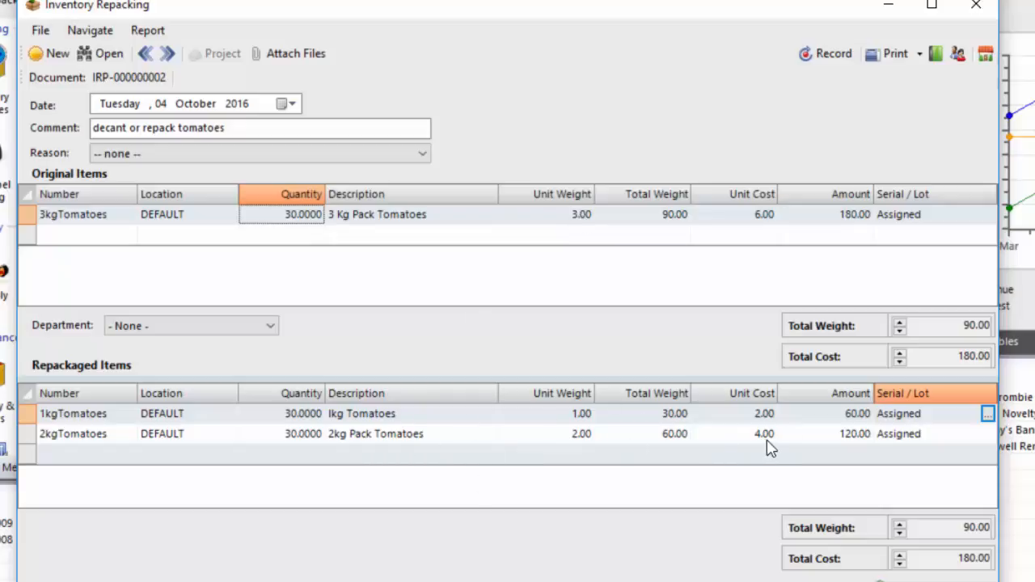
mouse_move(946, 425)
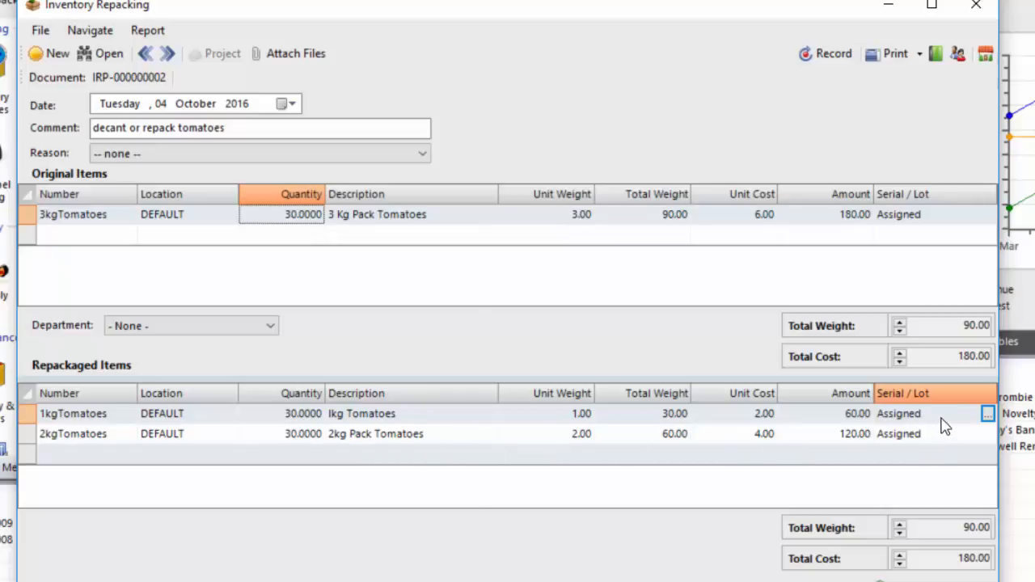
mouse_move(749, 423)
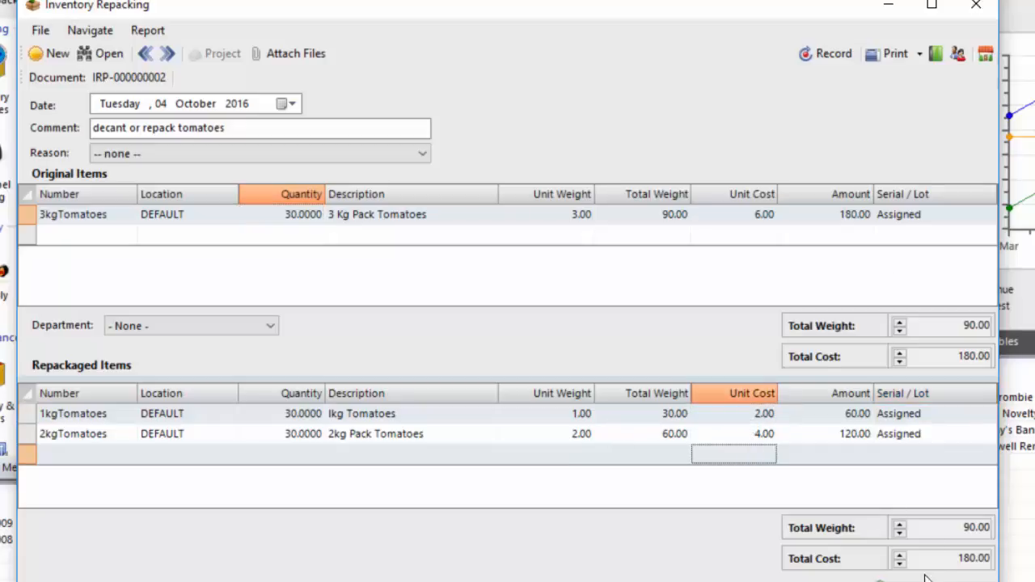
mouse_move(781, 59)
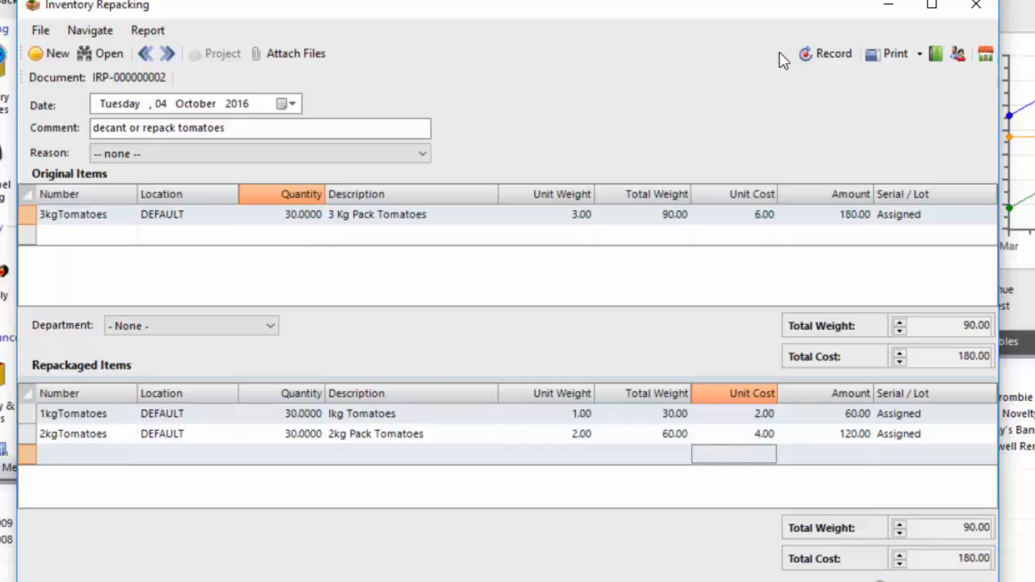
- Record repacking document IRP-000000002 with totals of 90 kg and 180.00
left_click(920, 53)
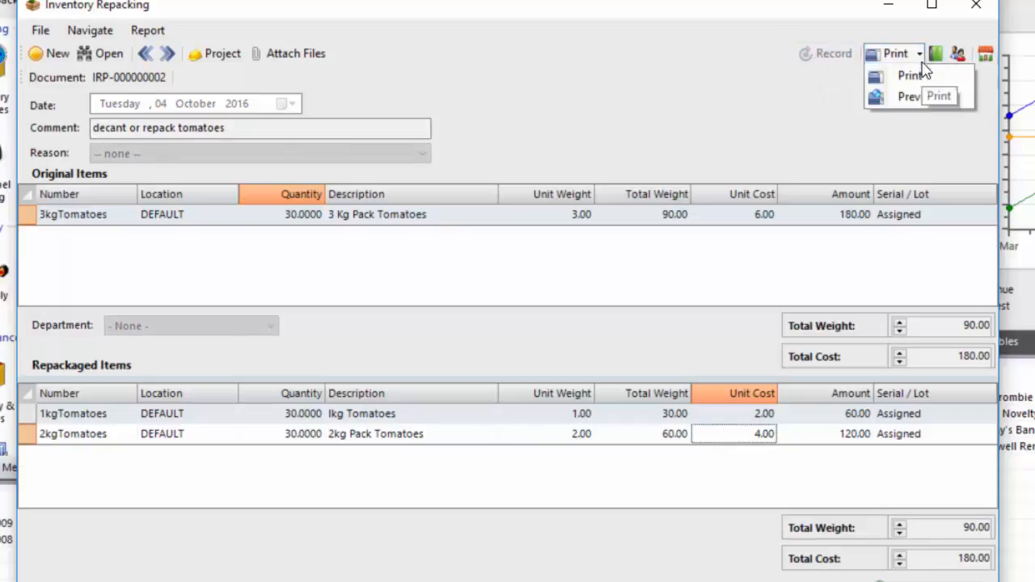